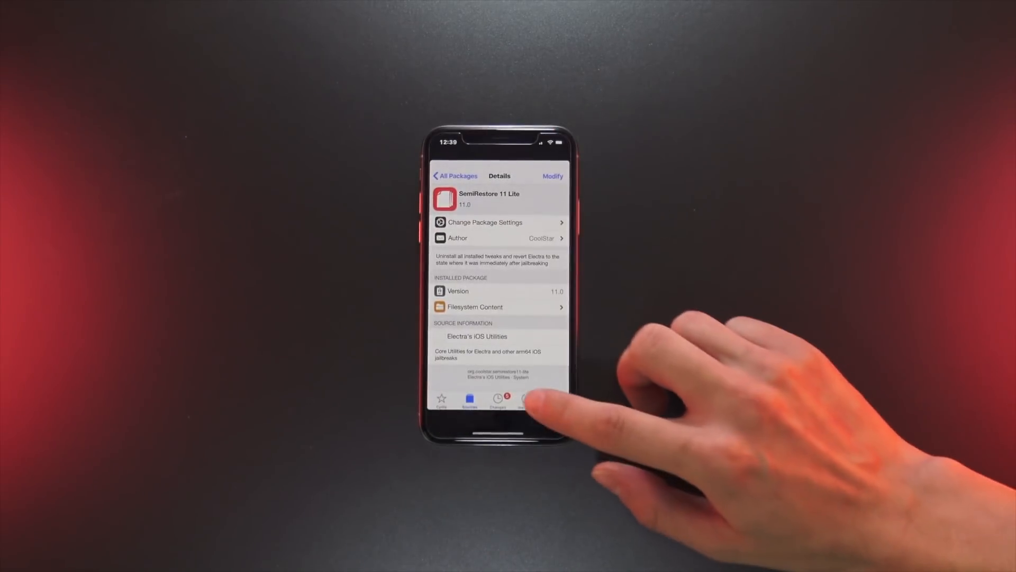
# - Browse the User list of installed packages in Cydia's Installed tab
pyautogui.click(526, 399)
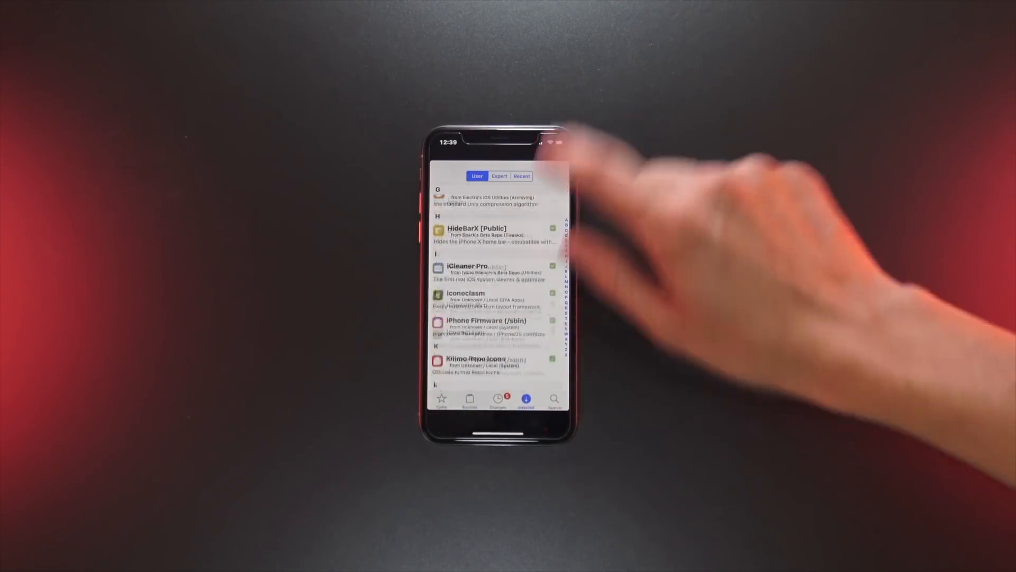
pyautogui.scroll(-3)
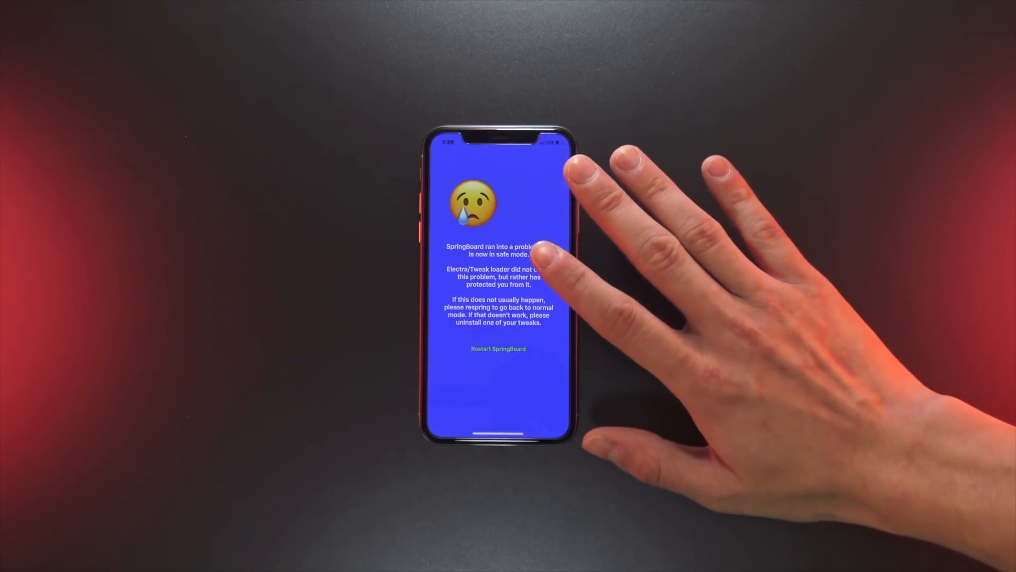
# - Restart SpringBoard out of safe mode and relaunch Cydia
pyautogui.click(499, 348)
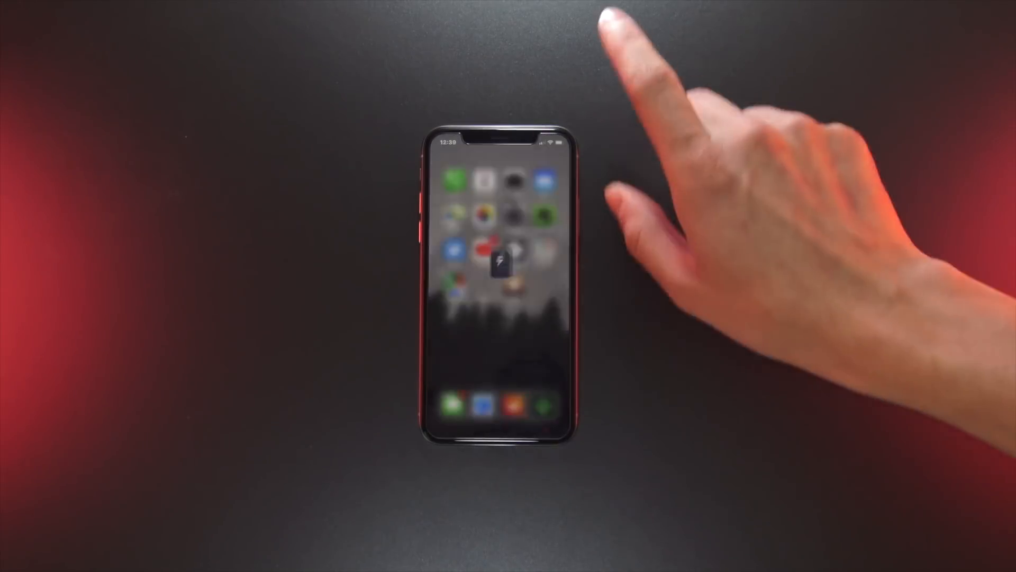
pyautogui.click(512, 259)
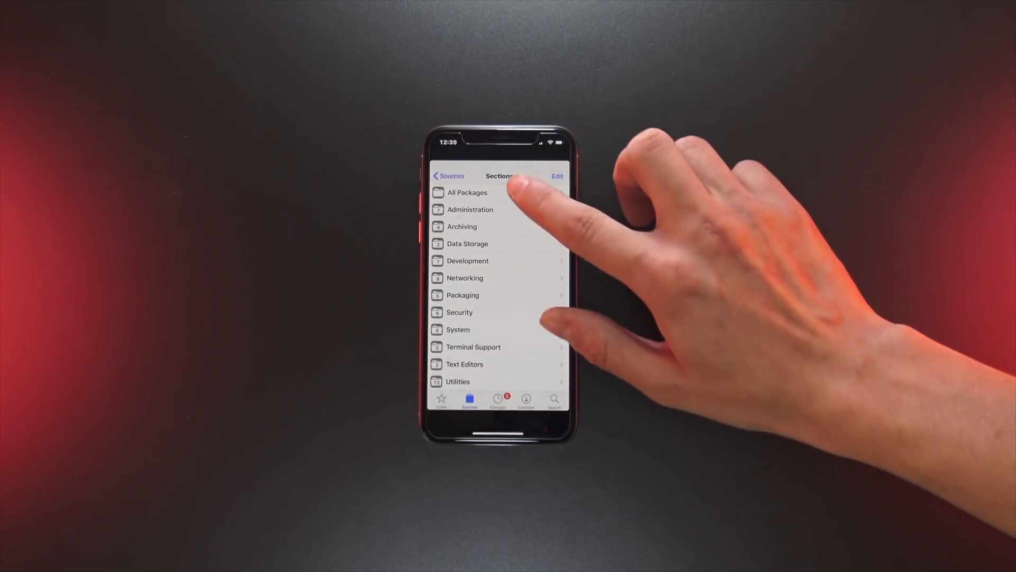
# - Reinstall SemiRestore 11 Lite from All Packages via Modify > Reinstall
pyautogui.click(467, 191)
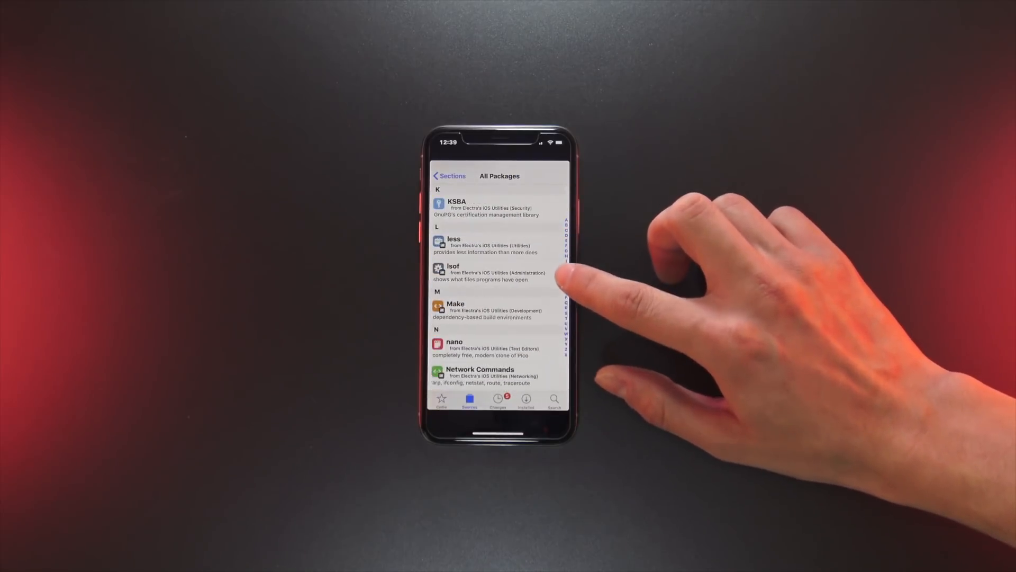
pyautogui.scroll(-3)
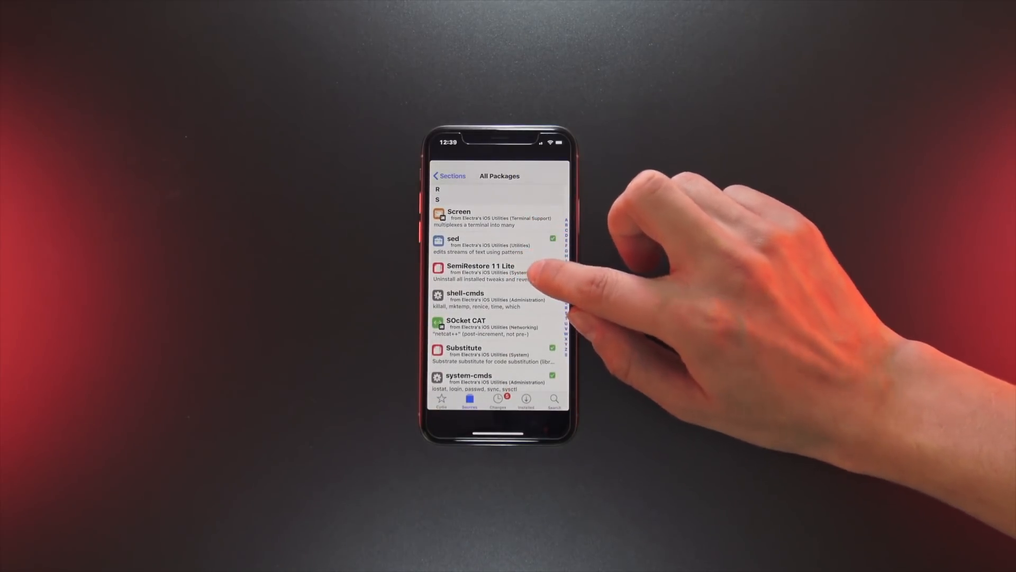
pyautogui.click(482, 272)
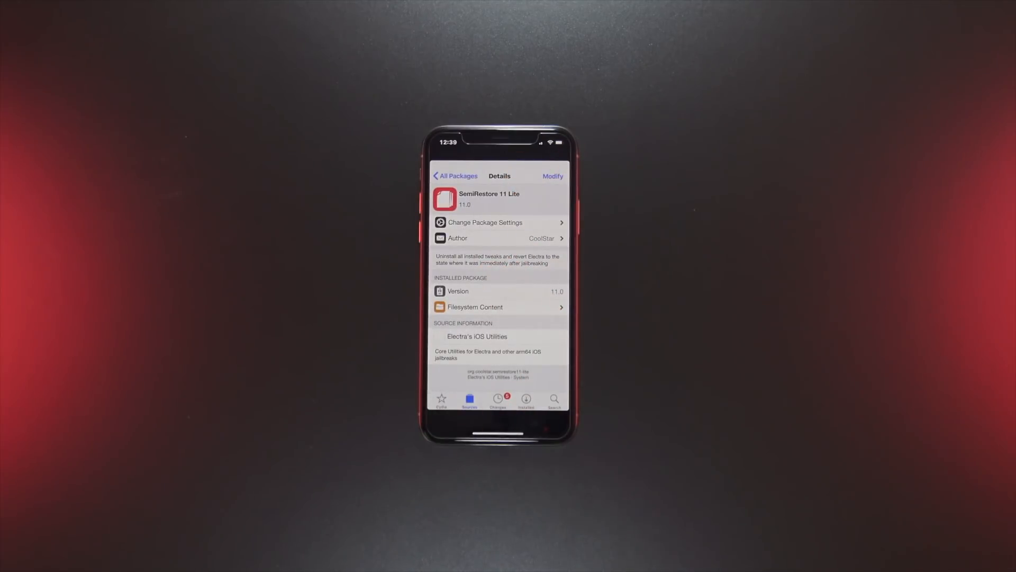
pyautogui.click(553, 176)
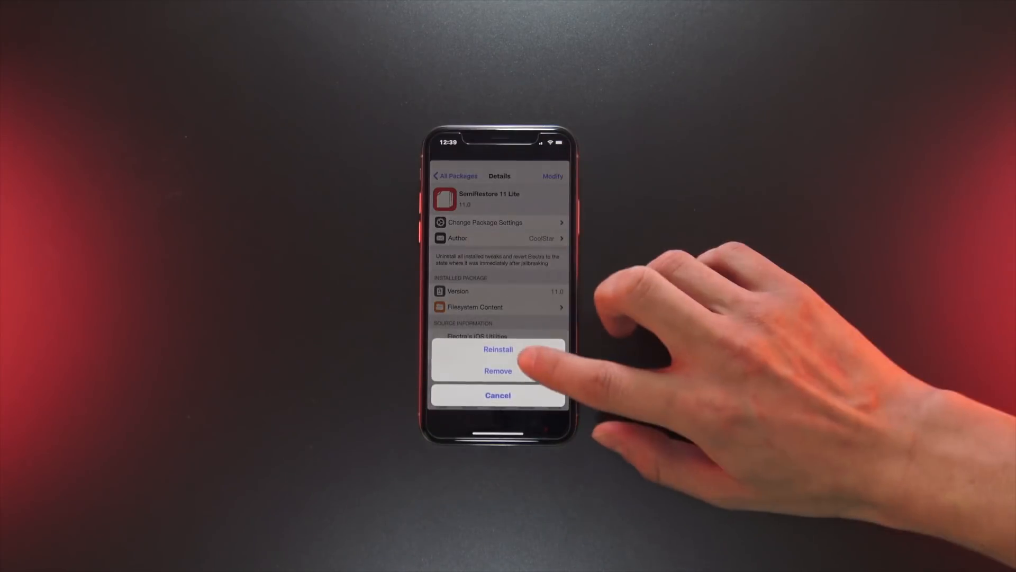
pyautogui.click(497, 349)
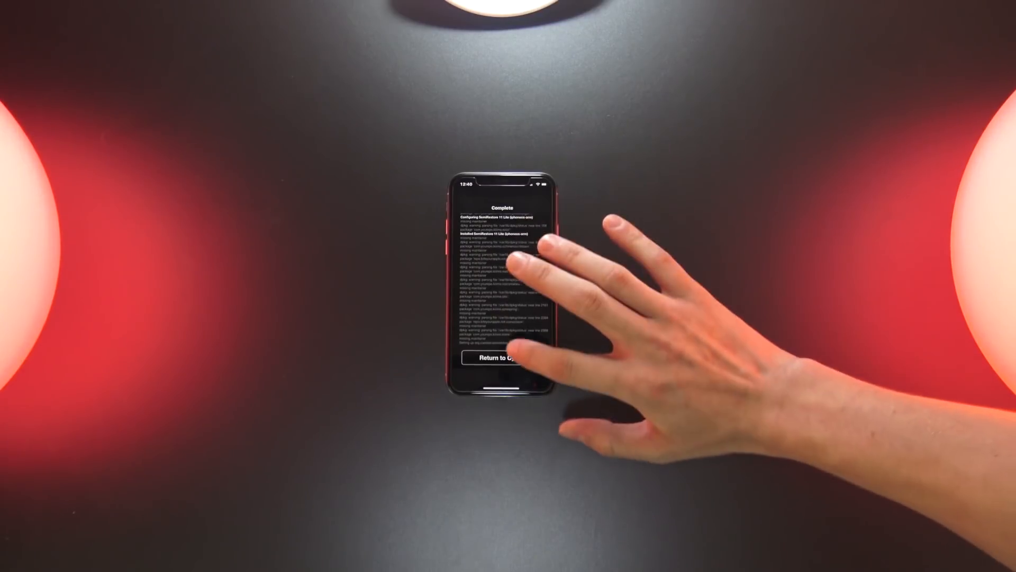
# - Close the installation log with Return to Cydia
pyautogui.click(500, 359)
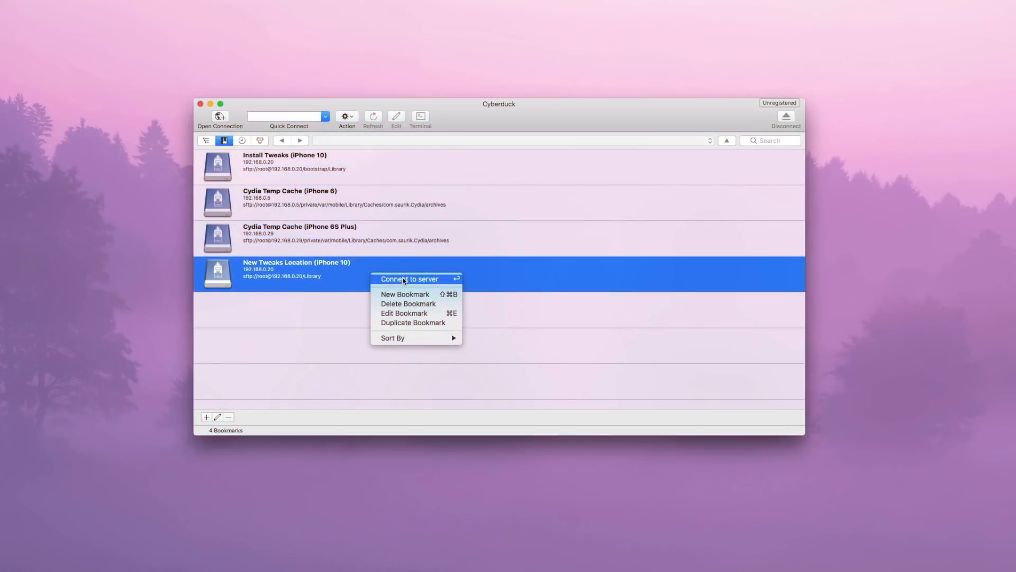
# - Connect to the New Tweaks Location bookmark and browse to the root folder
pyautogui.click(408, 279)
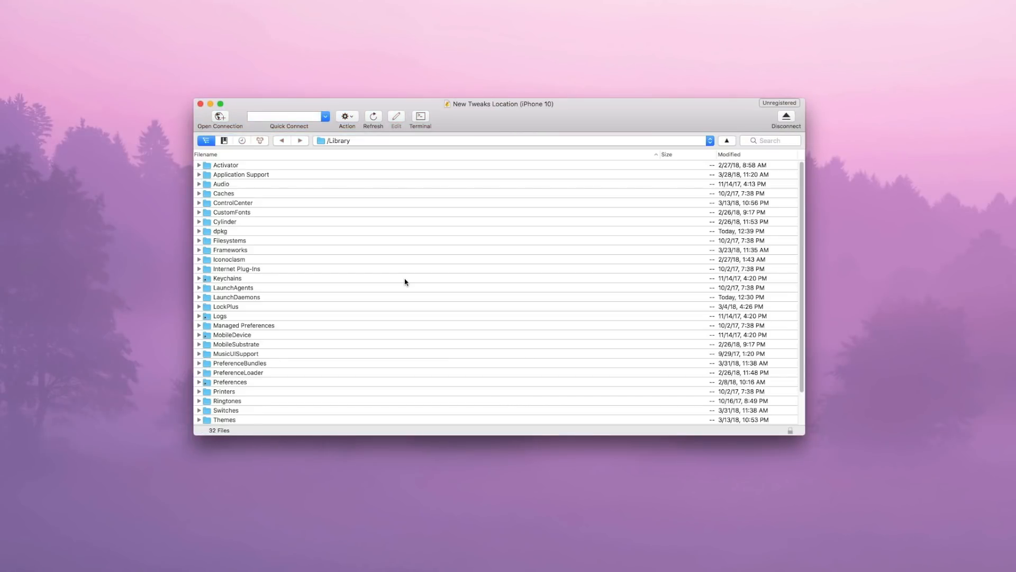
pyautogui.click(725, 140)
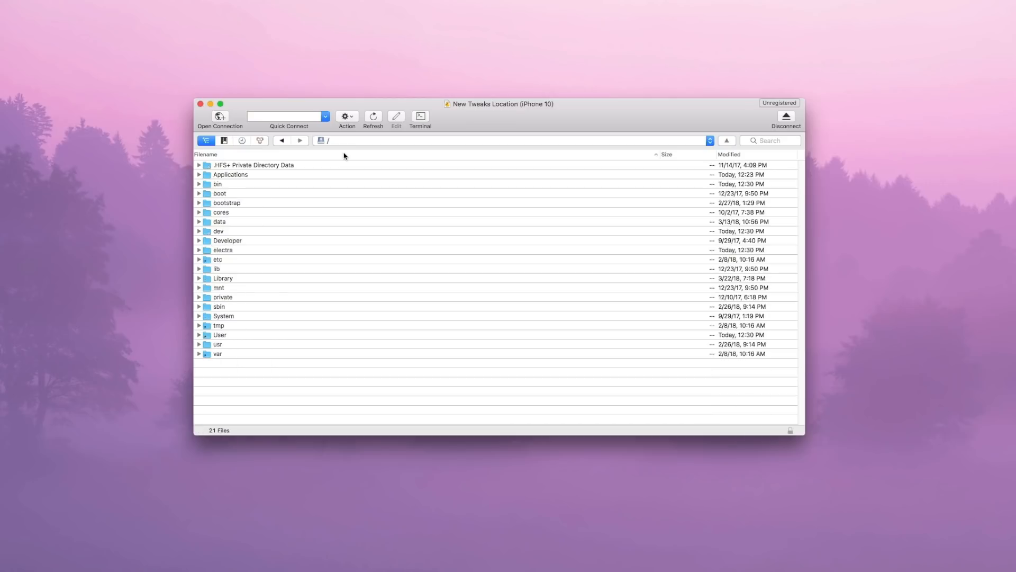
pyautogui.moveTo(416, 104)
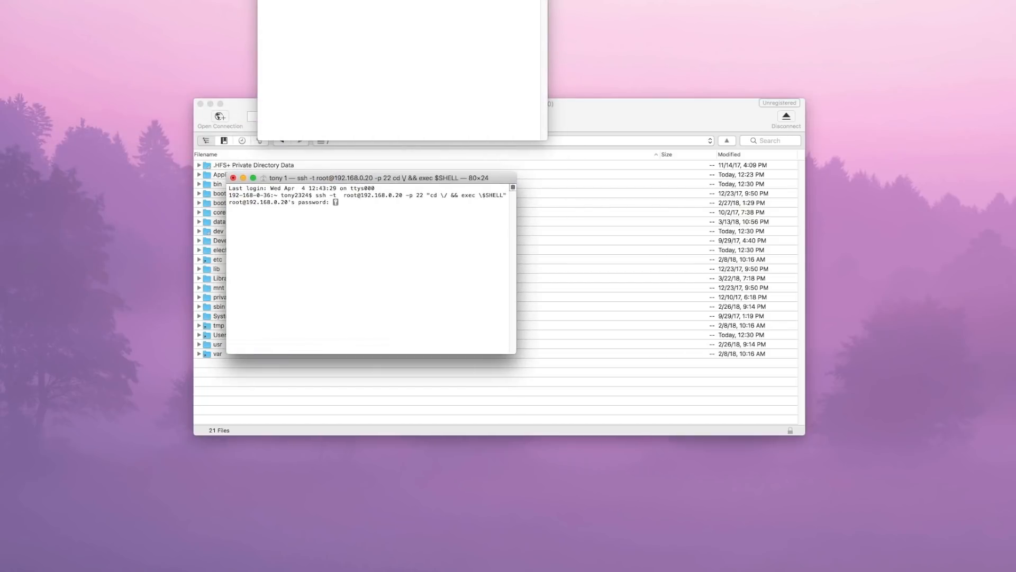
# - Log in as root over SSH and enter ./SemiRestore11-Lite
pyautogui.press('Return')
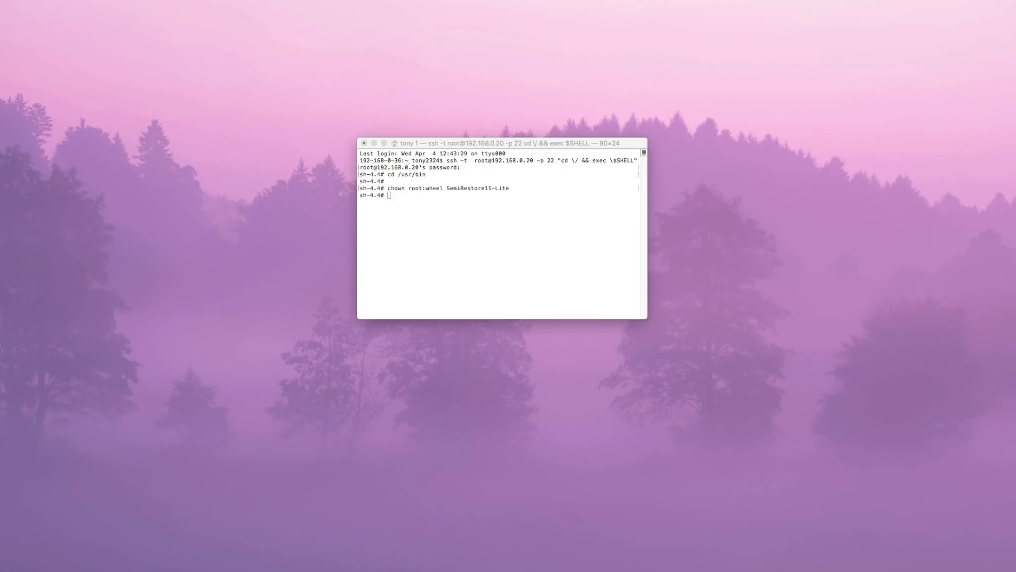
pyautogui.moveTo(444, 272)
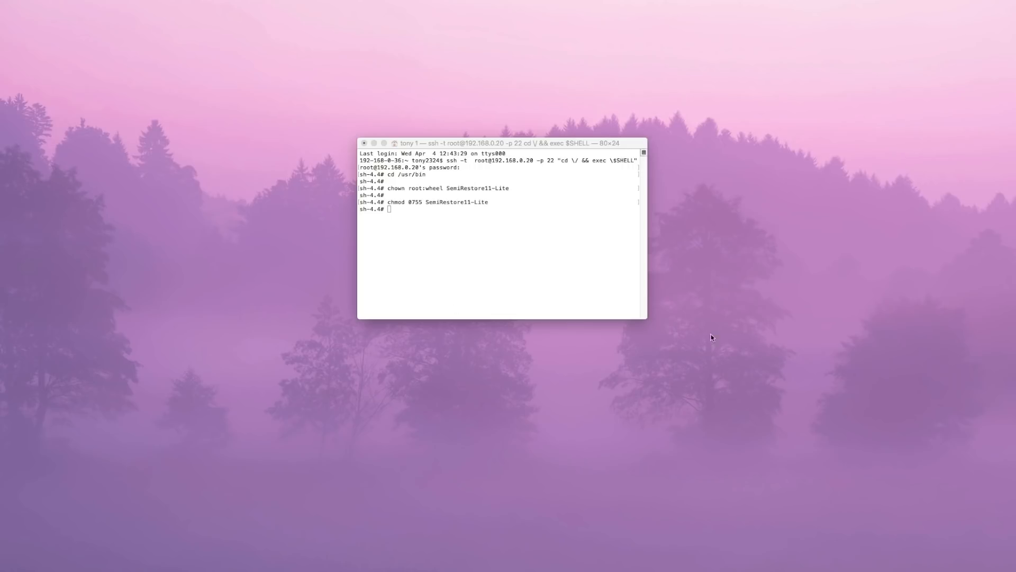
pyautogui.write('./SemiRestore11-Lite')
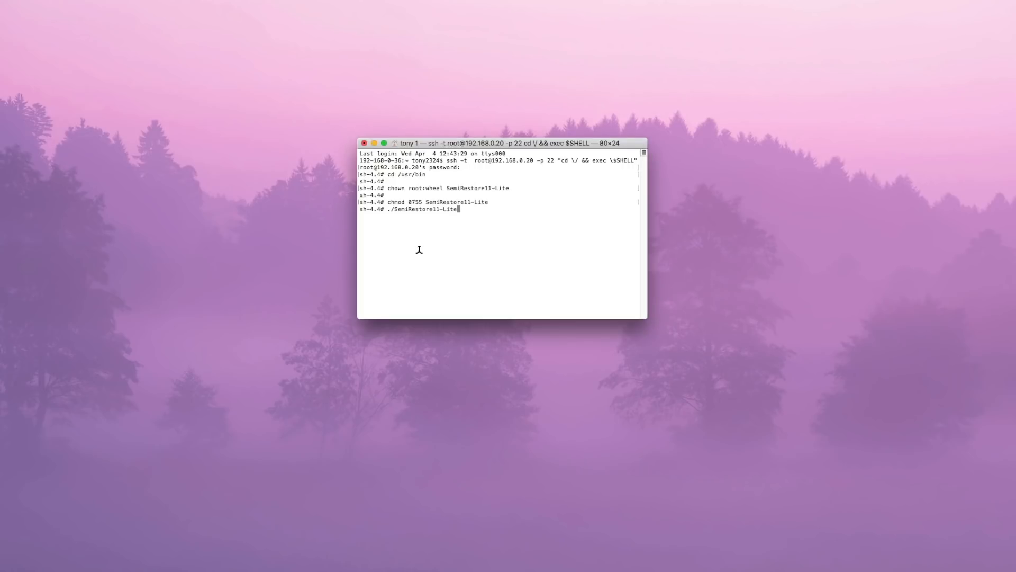